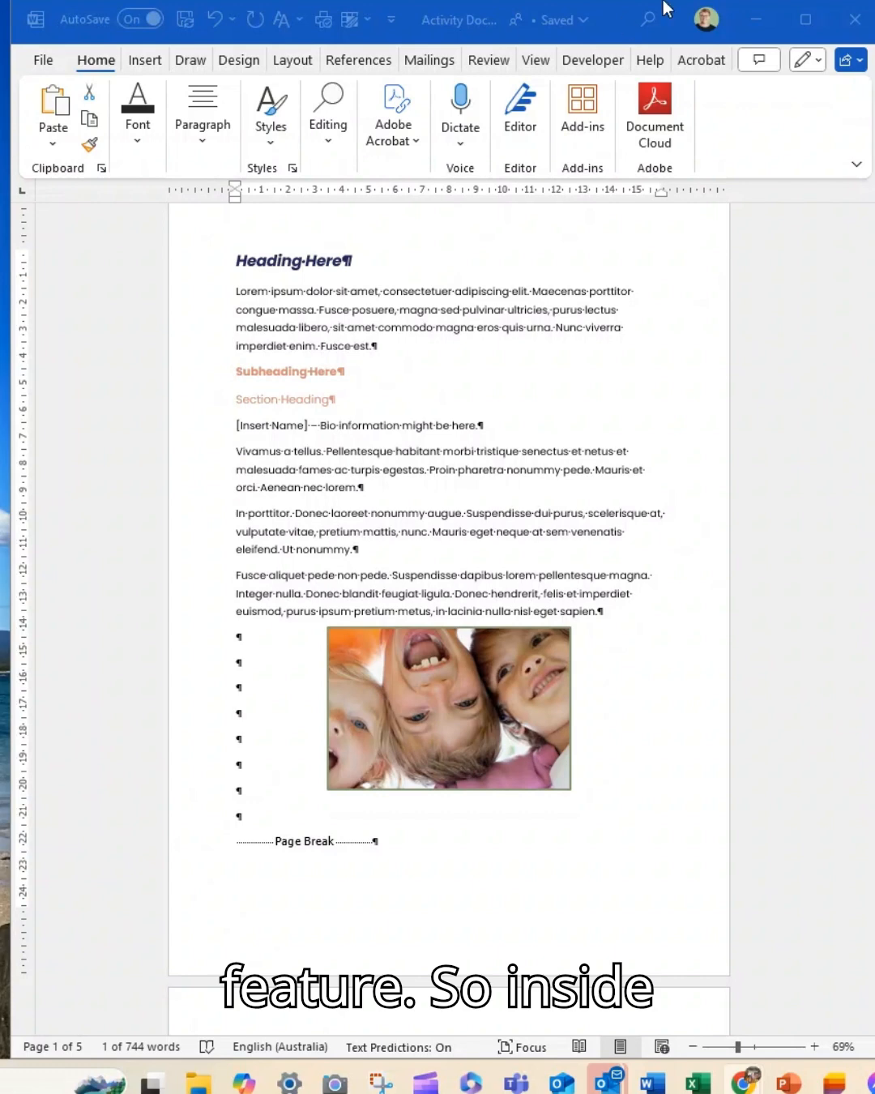
- Show the Developer ribbon with its form and content controls
{"action": "left_click", "coordinate": [594, 59]}
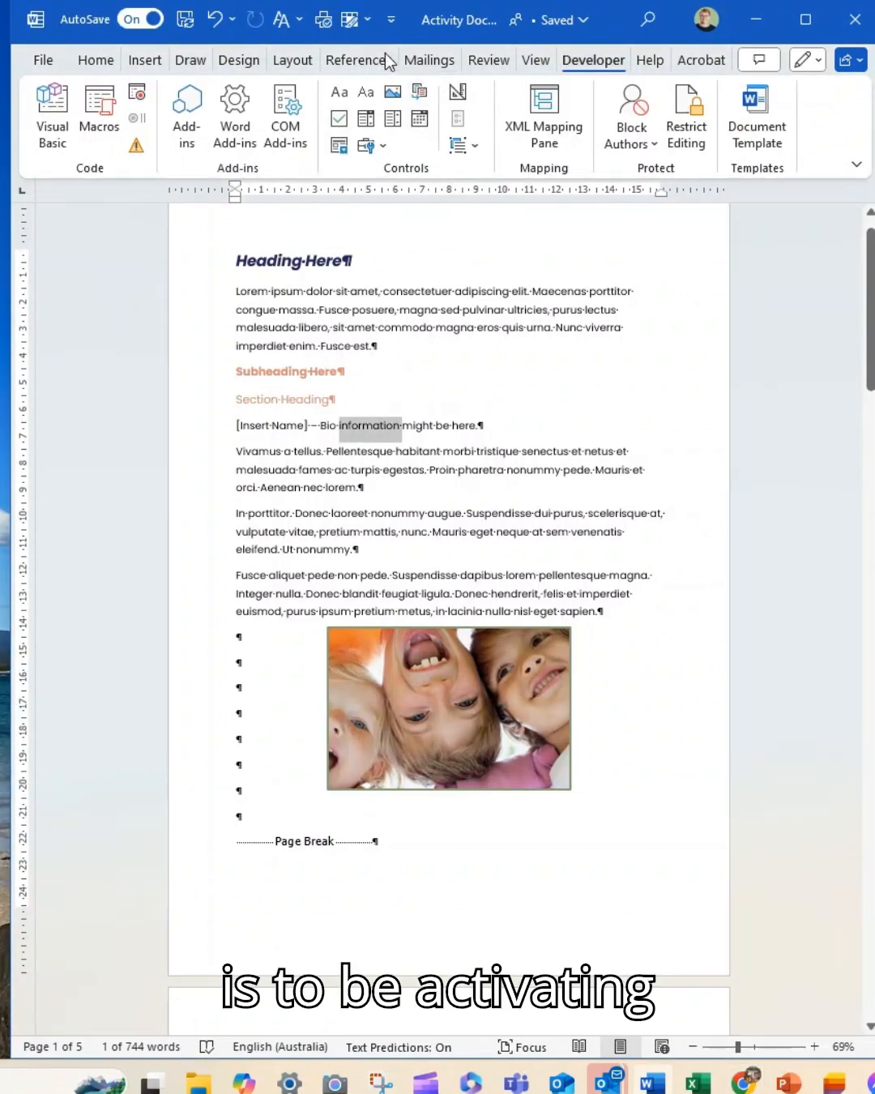
{"action": "mouse_move", "coordinate": [418, 91]}
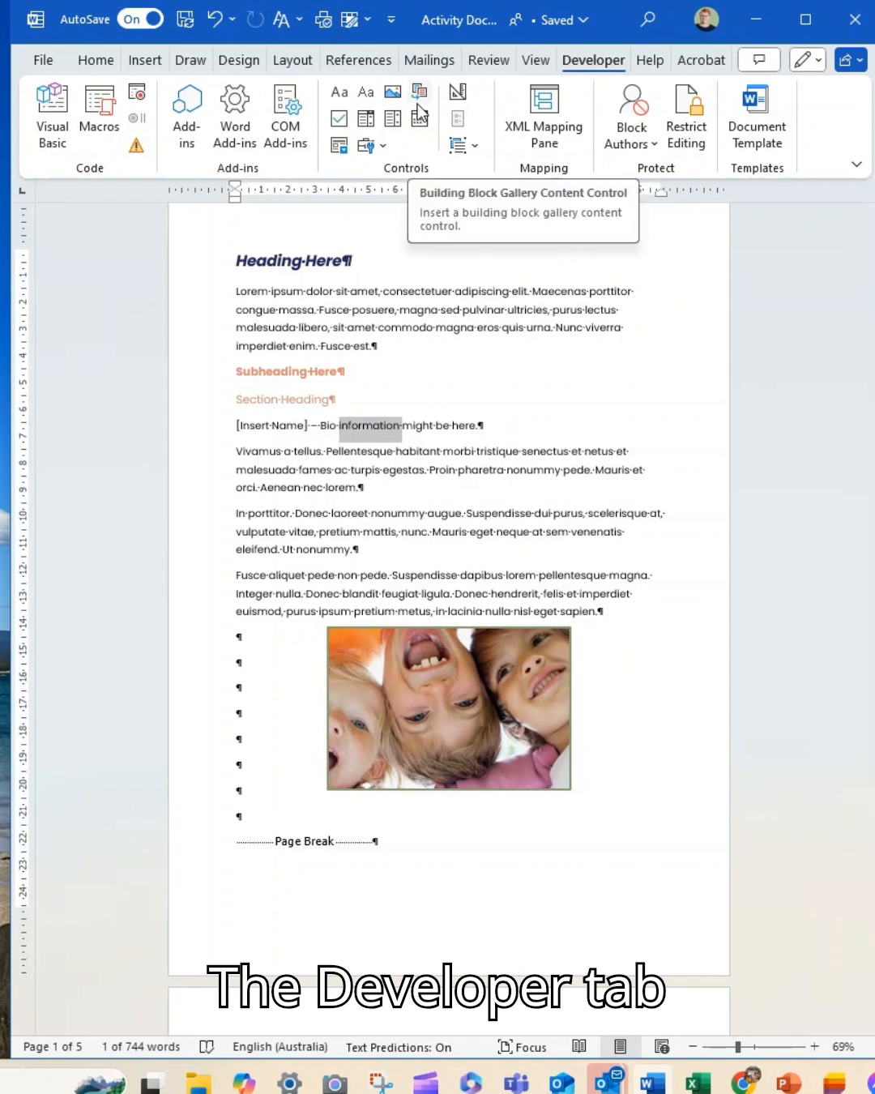
{"action": "mouse_move", "coordinate": [388, 155]}
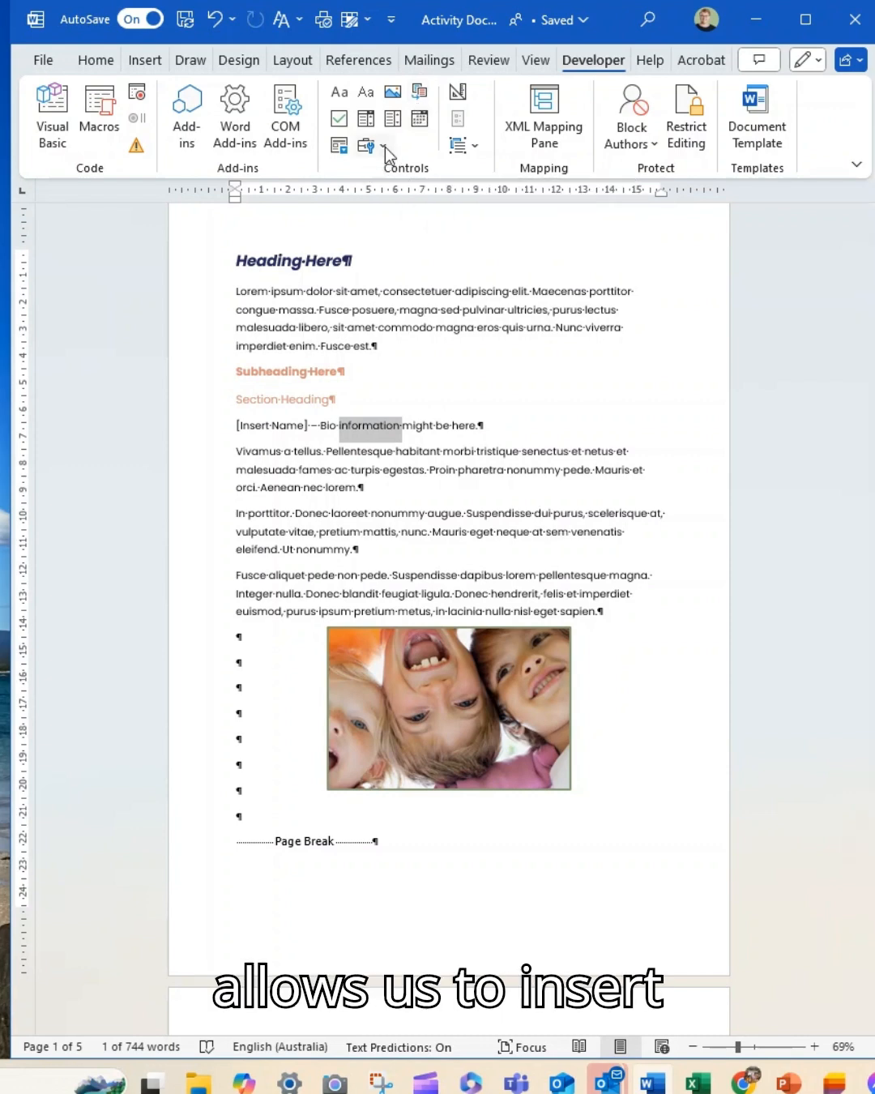
- Show the Legacy Tools gallery of legacy form and ActiveX controls
{"action": "left_click", "coordinate": [366, 146]}
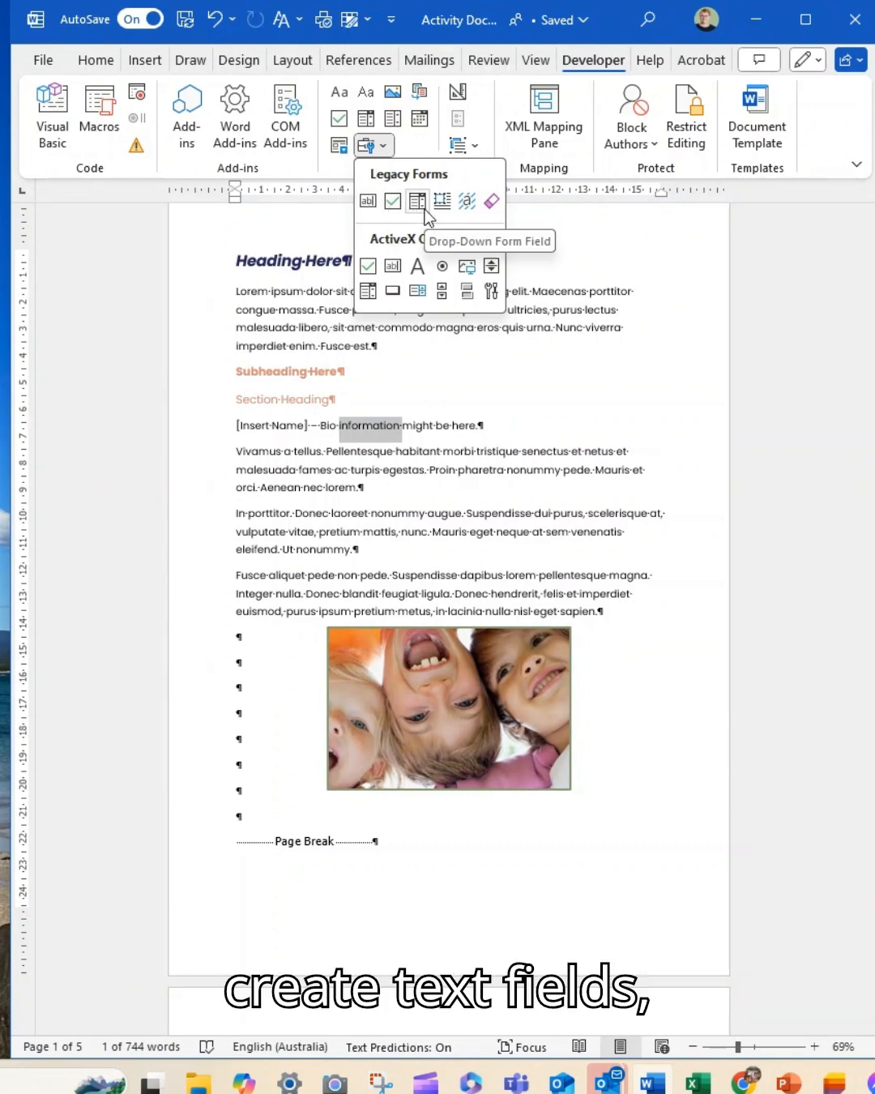
{"action": "mouse_move", "coordinate": [405, 278]}
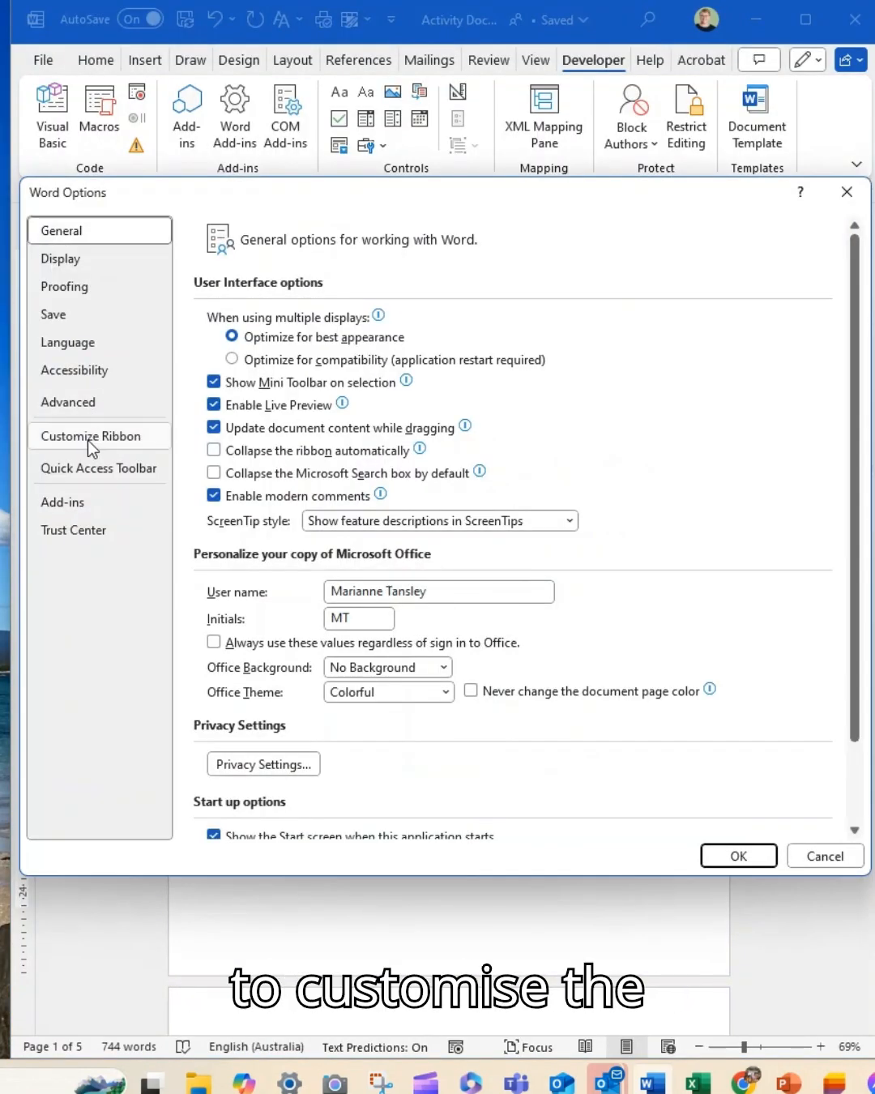
- Enable the Developer tab under Main Tabs in Customize Ribbon and confirm
{"action": "left_click", "coordinate": [89, 435]}
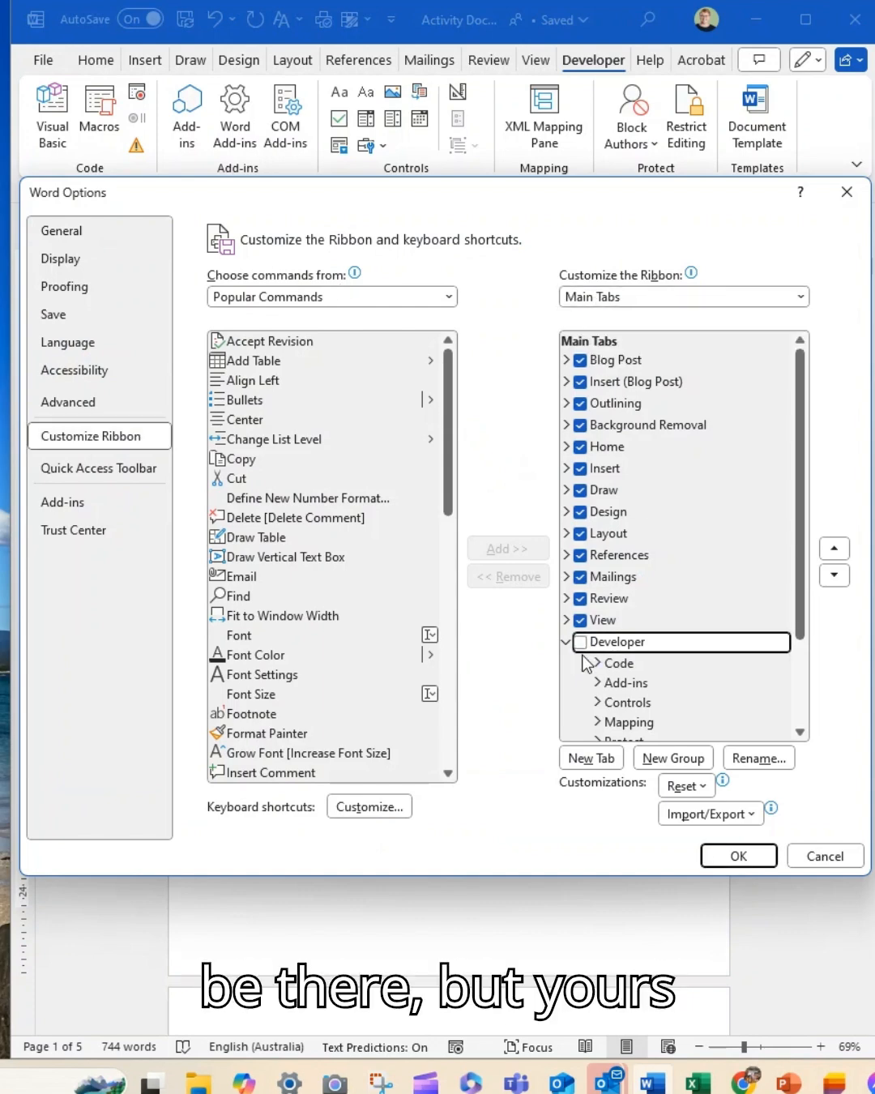
{"action": "left_click", "coordinate": [582, 642]}
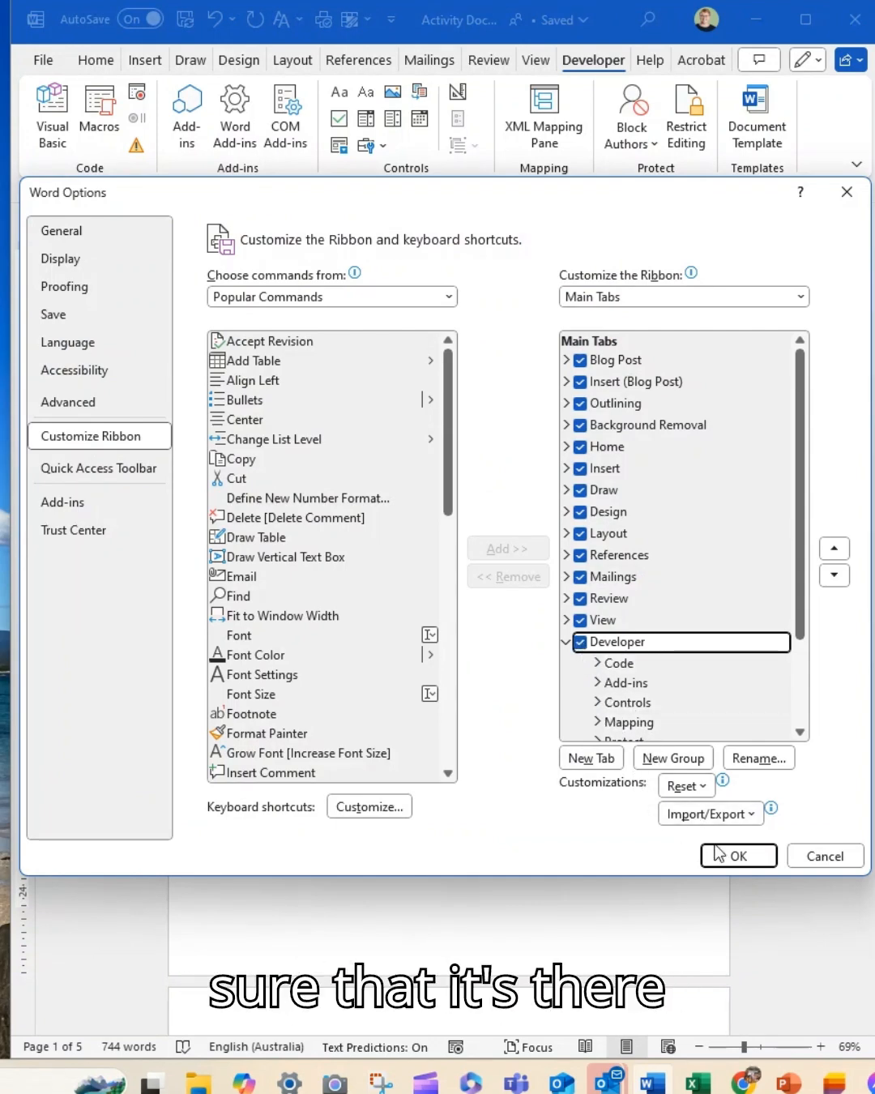
{"action": "left_click", "coordinate": [736, 856]}
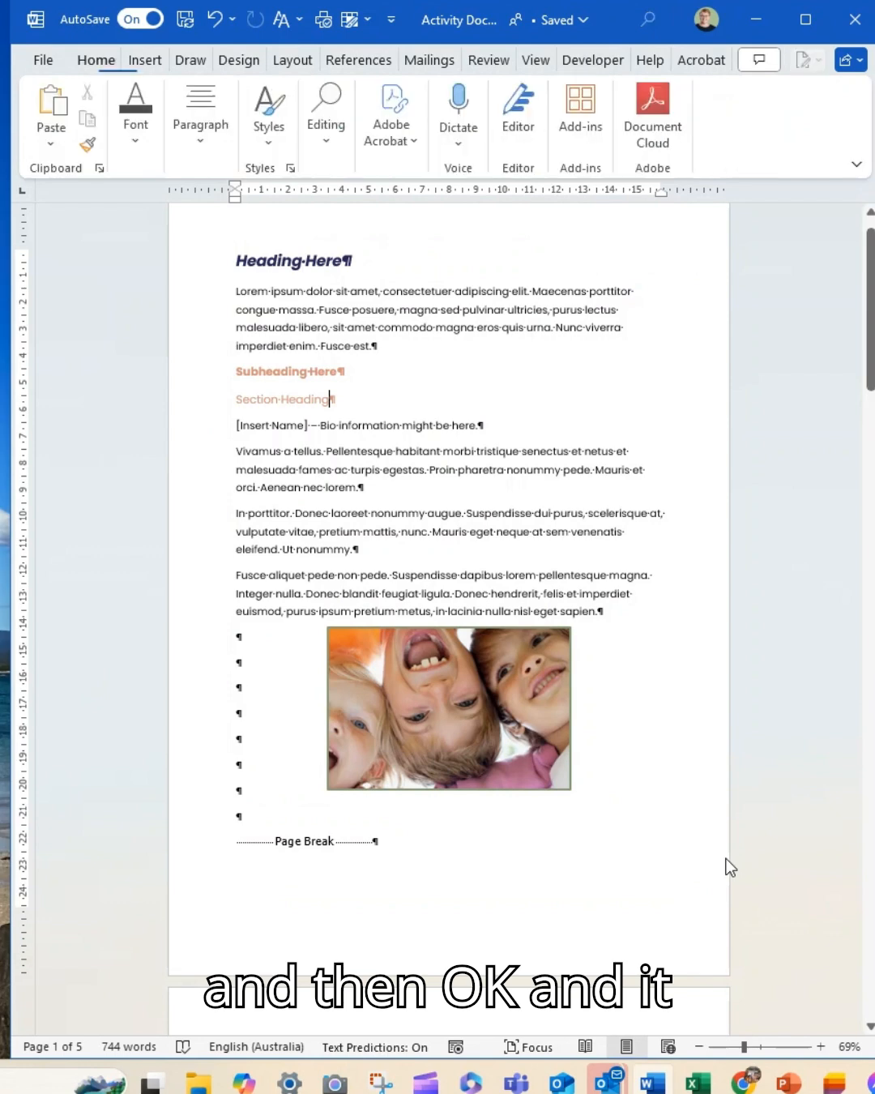
{"action": "left_click", "coordinate": [593, 59]}
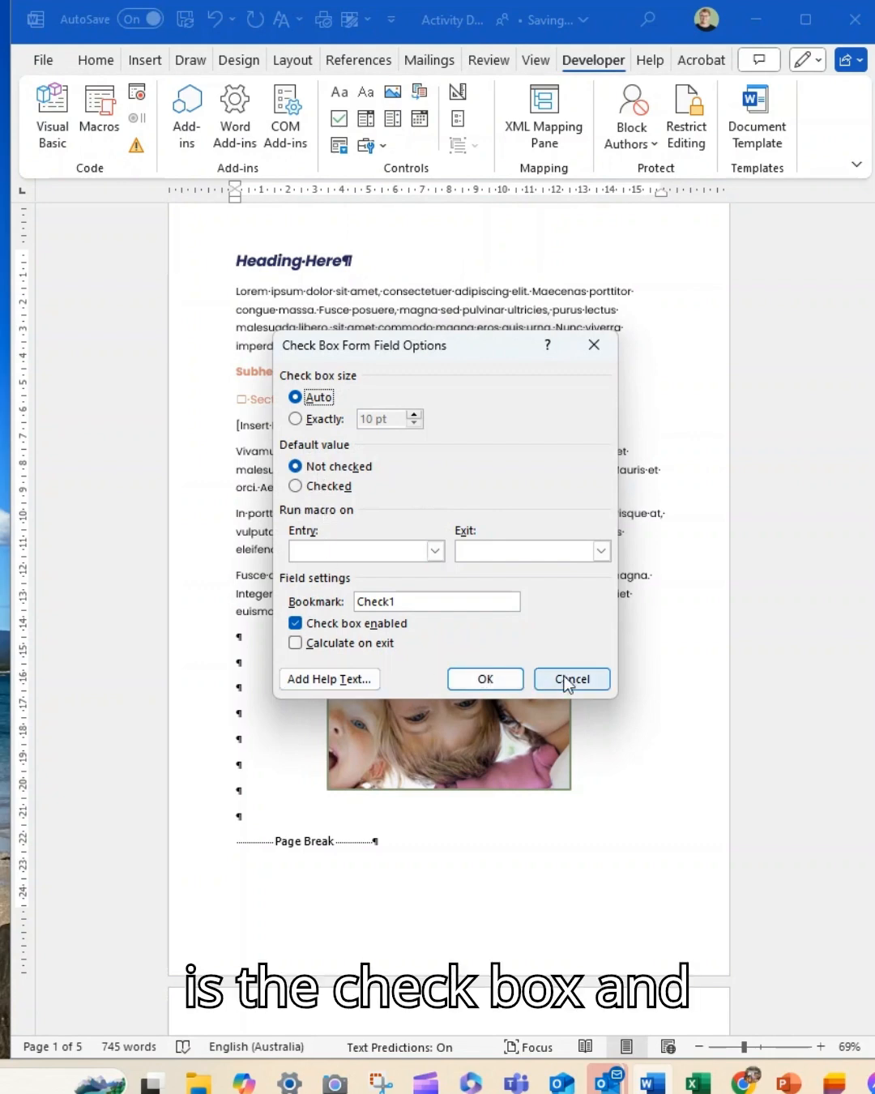
- Cancel the Check Box Form Field Options, keeping the box before Section Heading unchanged
{"action": "left_click", "coordinate": [570, 677]}
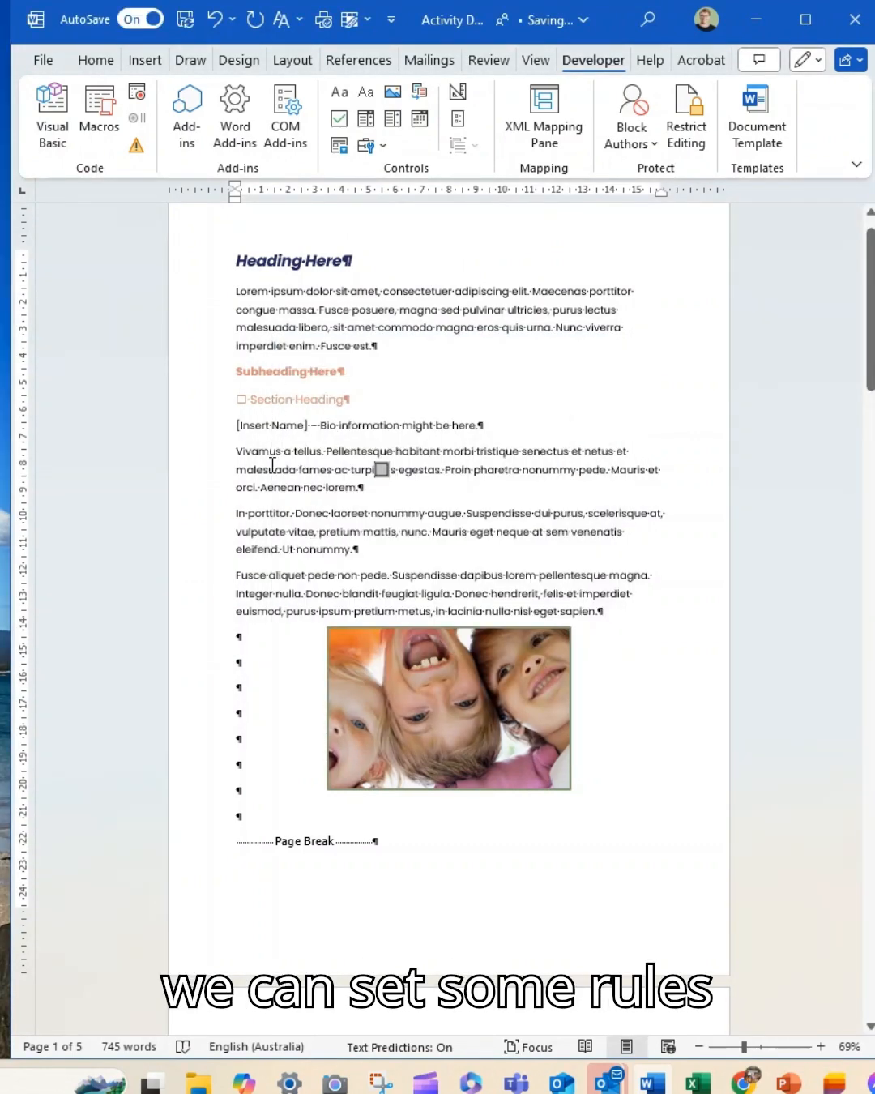